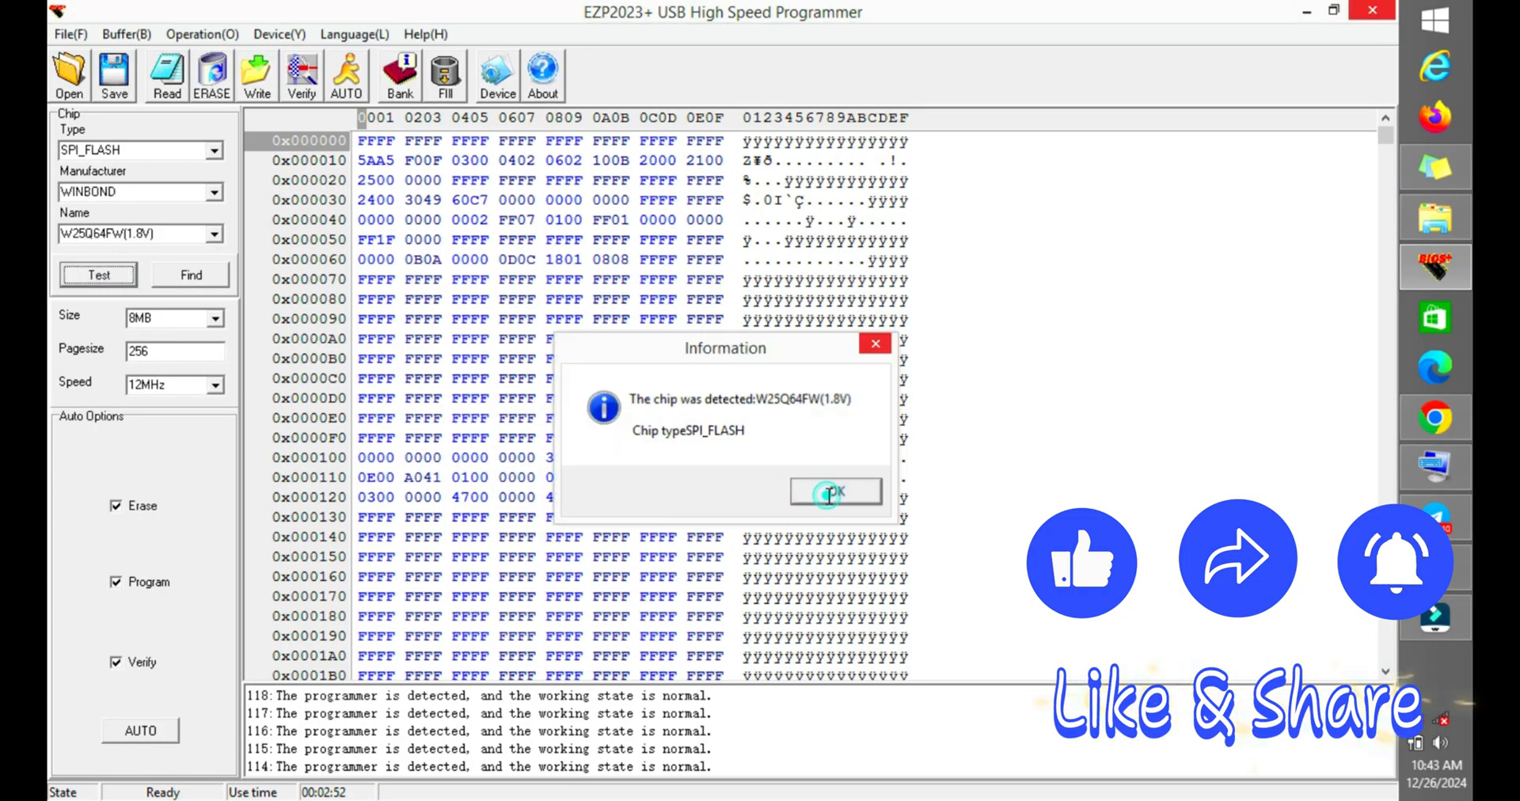
Dismiss the message confirming the W25Q64FW(1.8V) chip was detected.
left_click(836, 492)
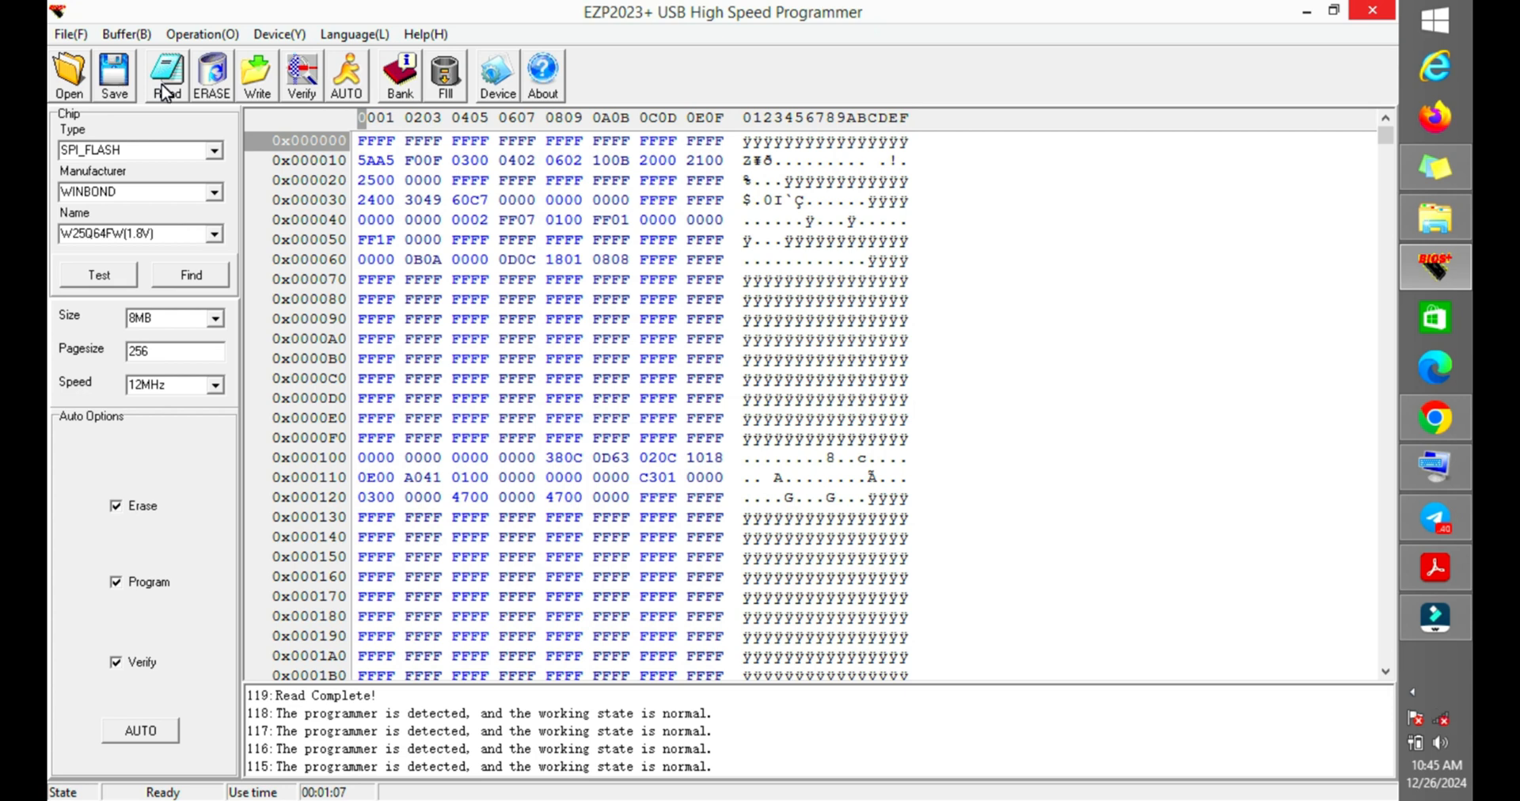
mouse_move(290, 404)
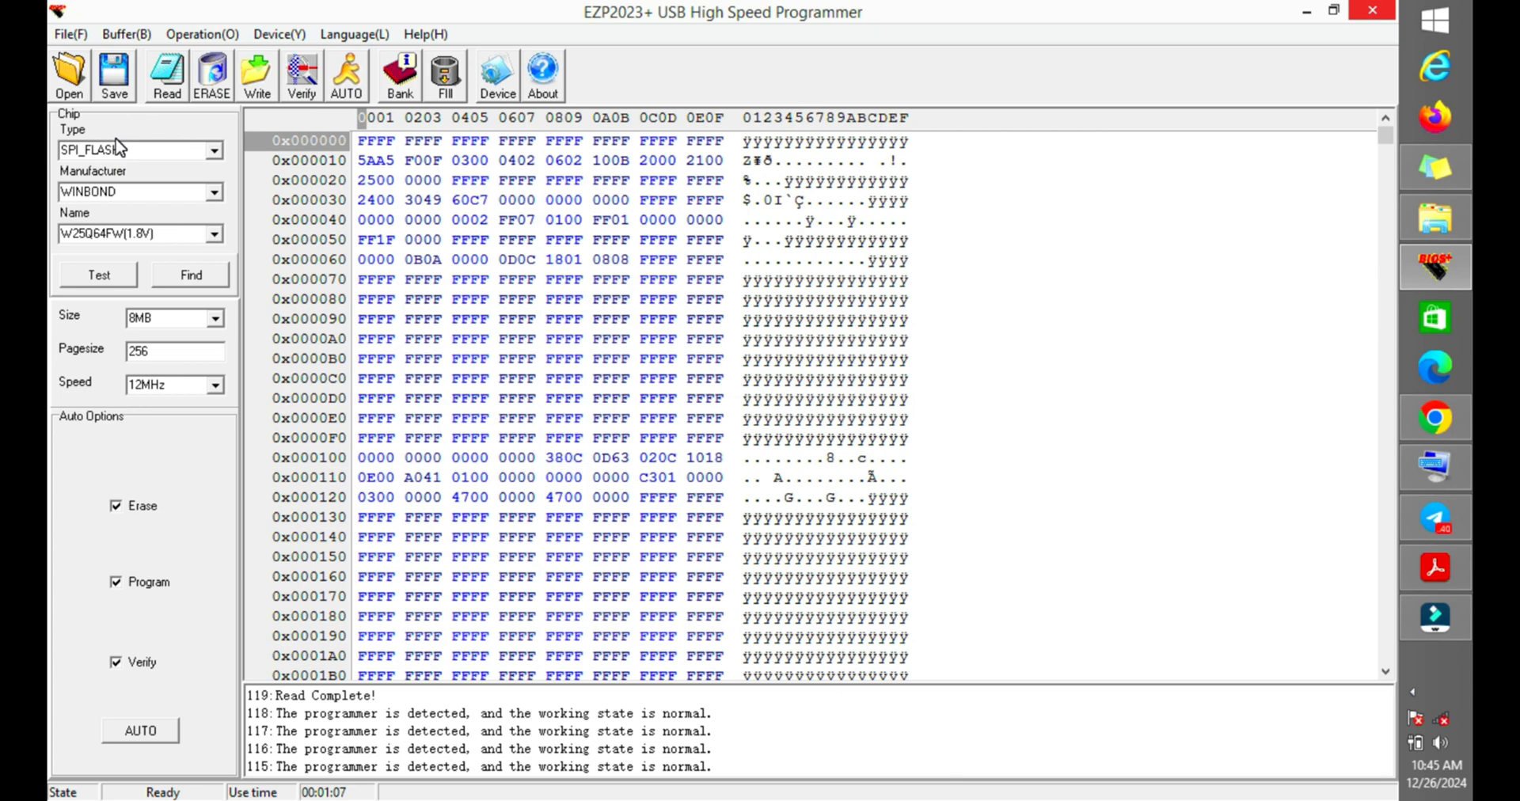
Save the dump into HP Chromebook 14-ak003tu, choosing the BIN file dated 12/14/2024.
left_click(113, 75)
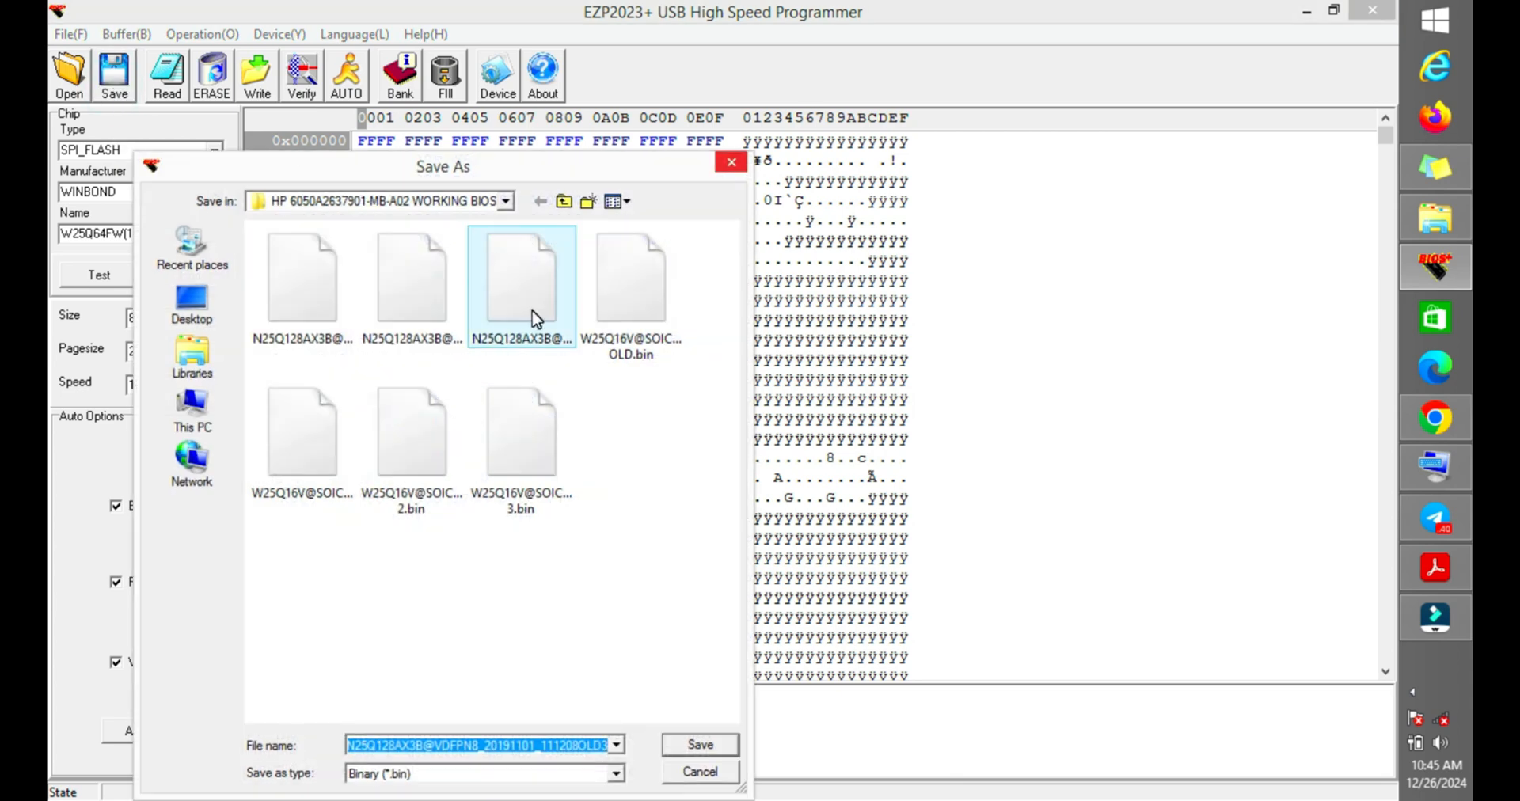
left_click(565, 201)
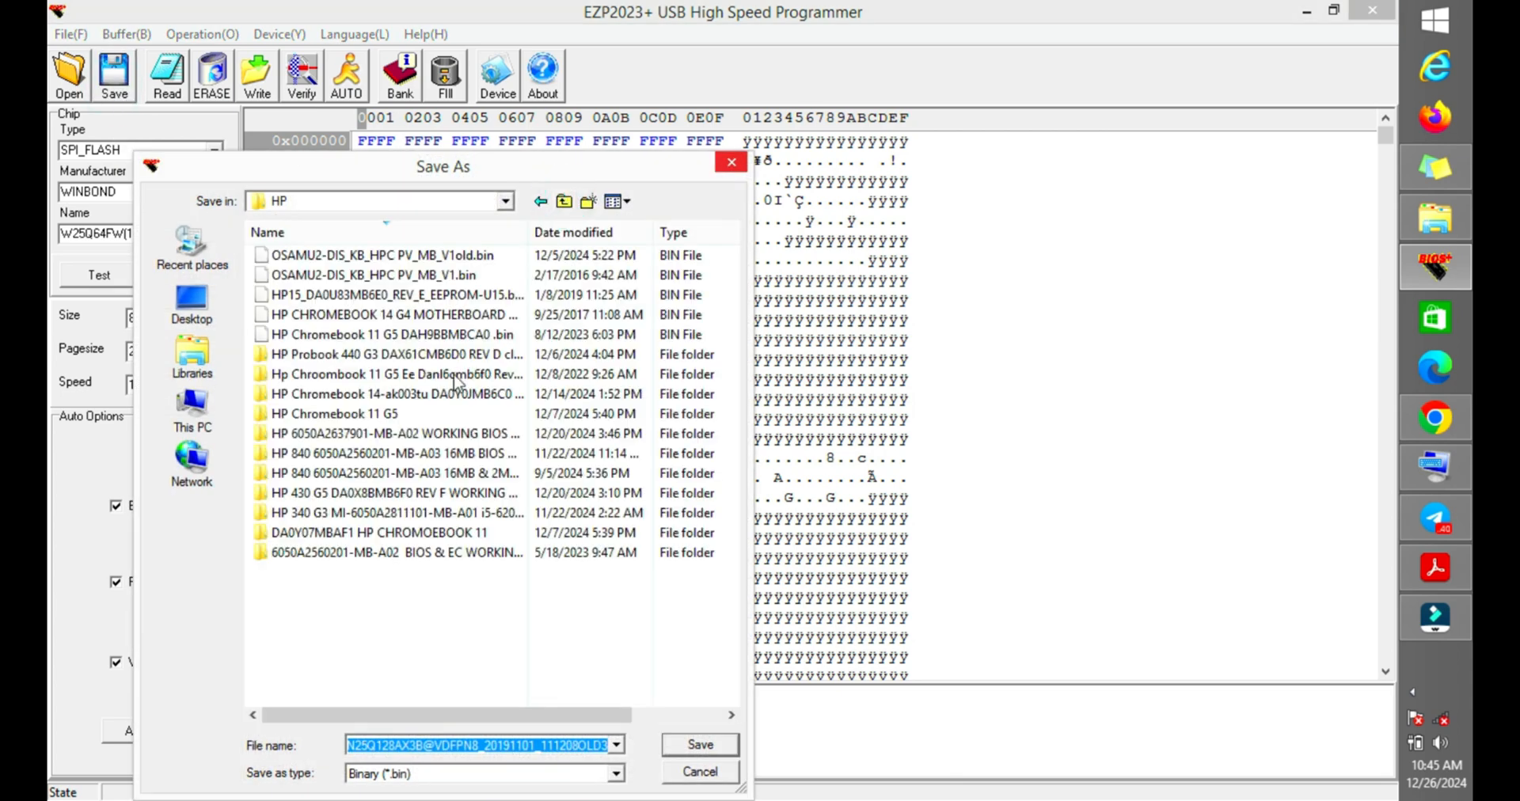
double_click(392, 393)
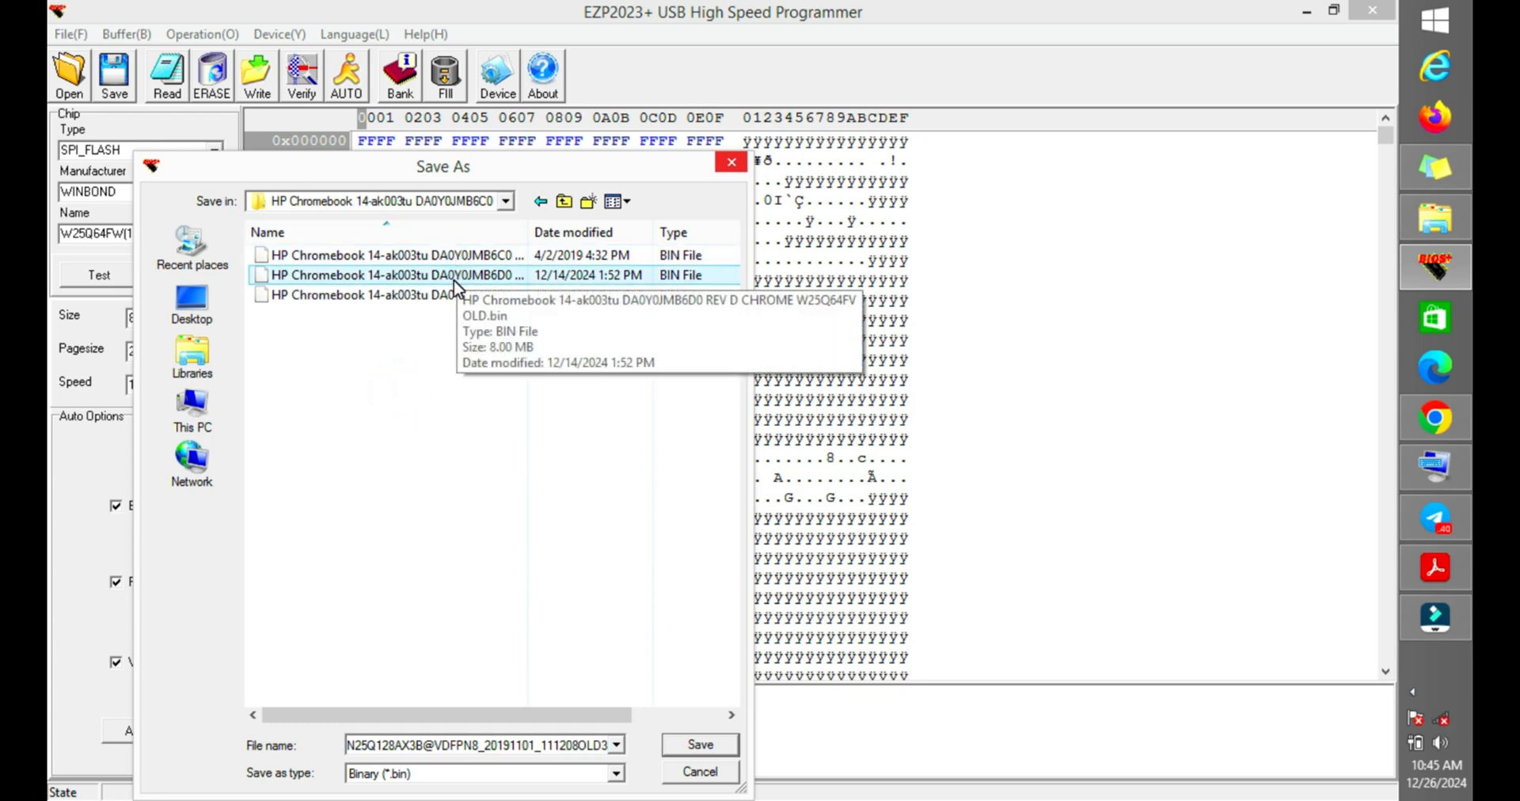
left_click(456, 294)
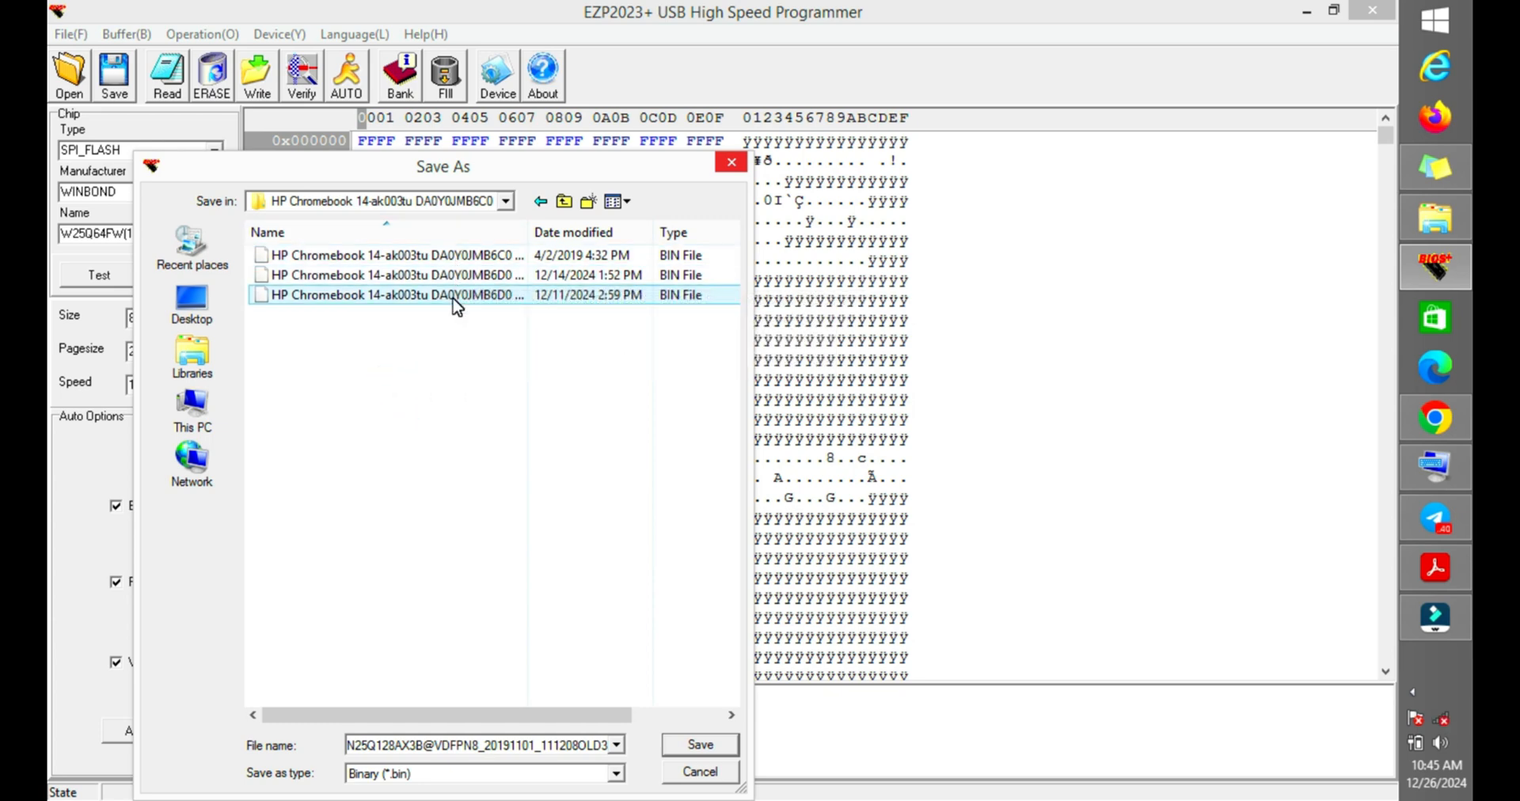
mouse_move(471, 275)
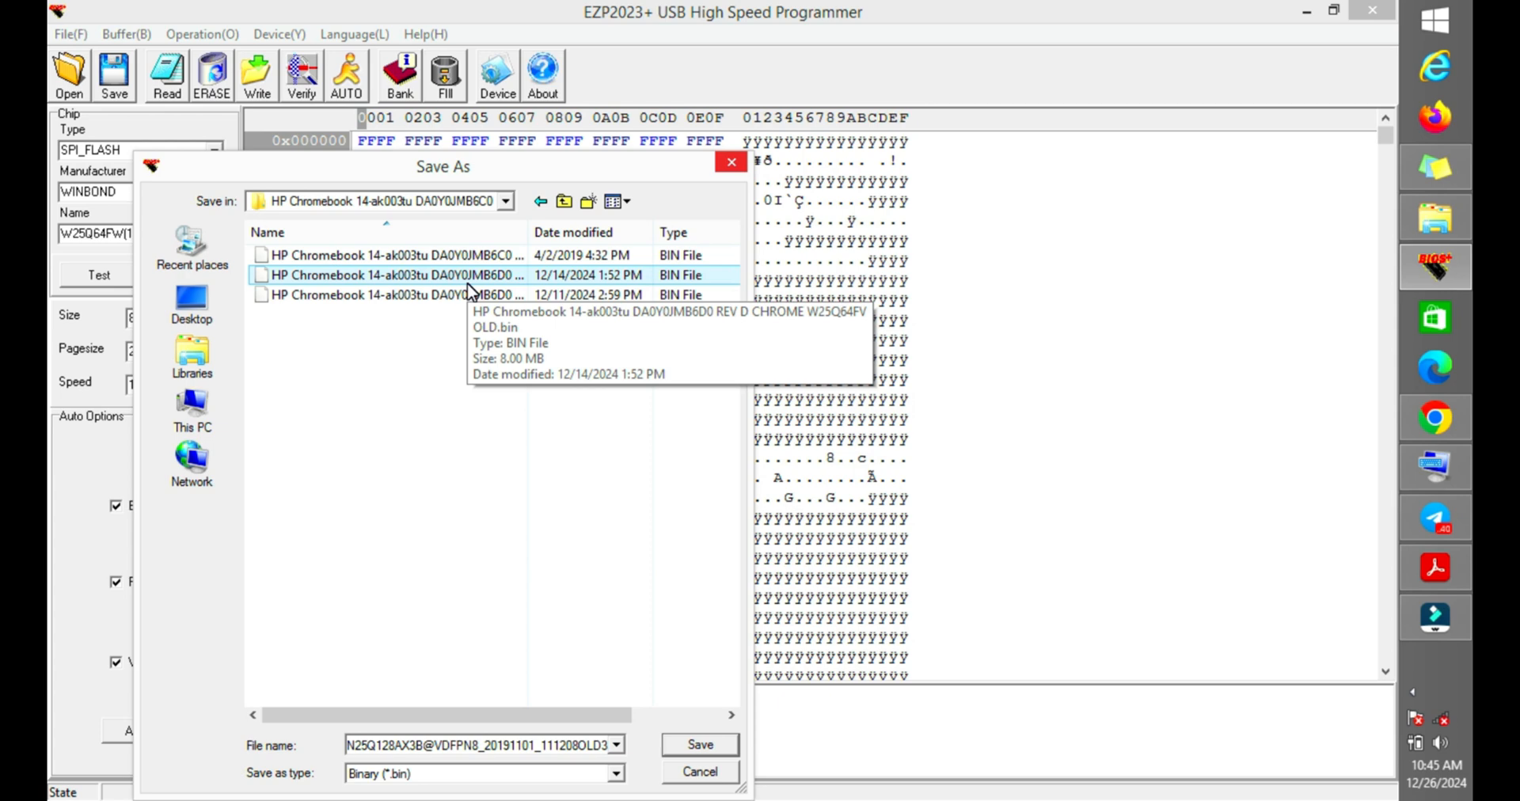
left_click(437, 294)
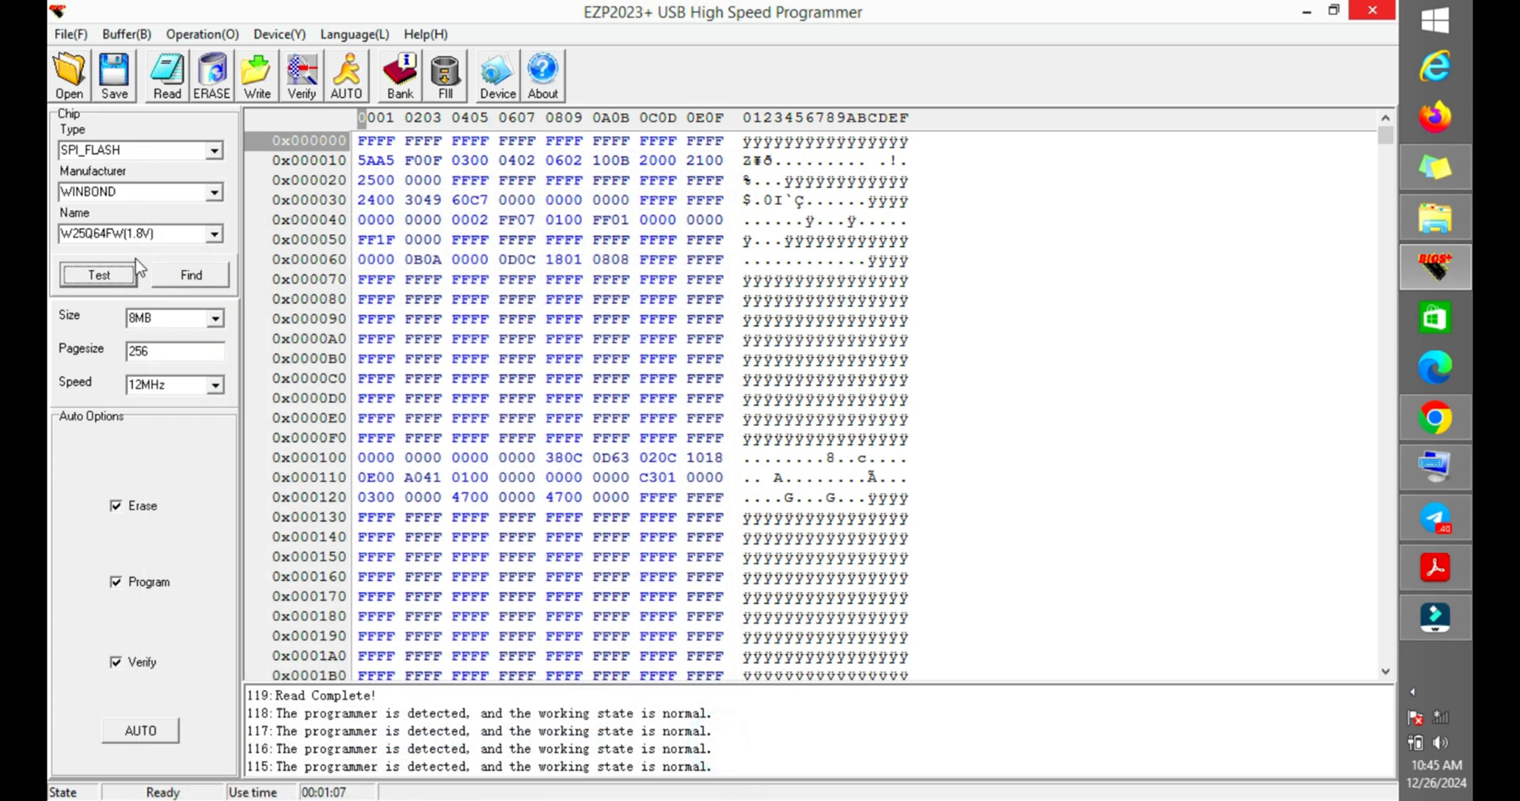
Open a BIOS file to load, selecting the REV D CHROME image dated 4/2/2019.
left_click(68, 74)
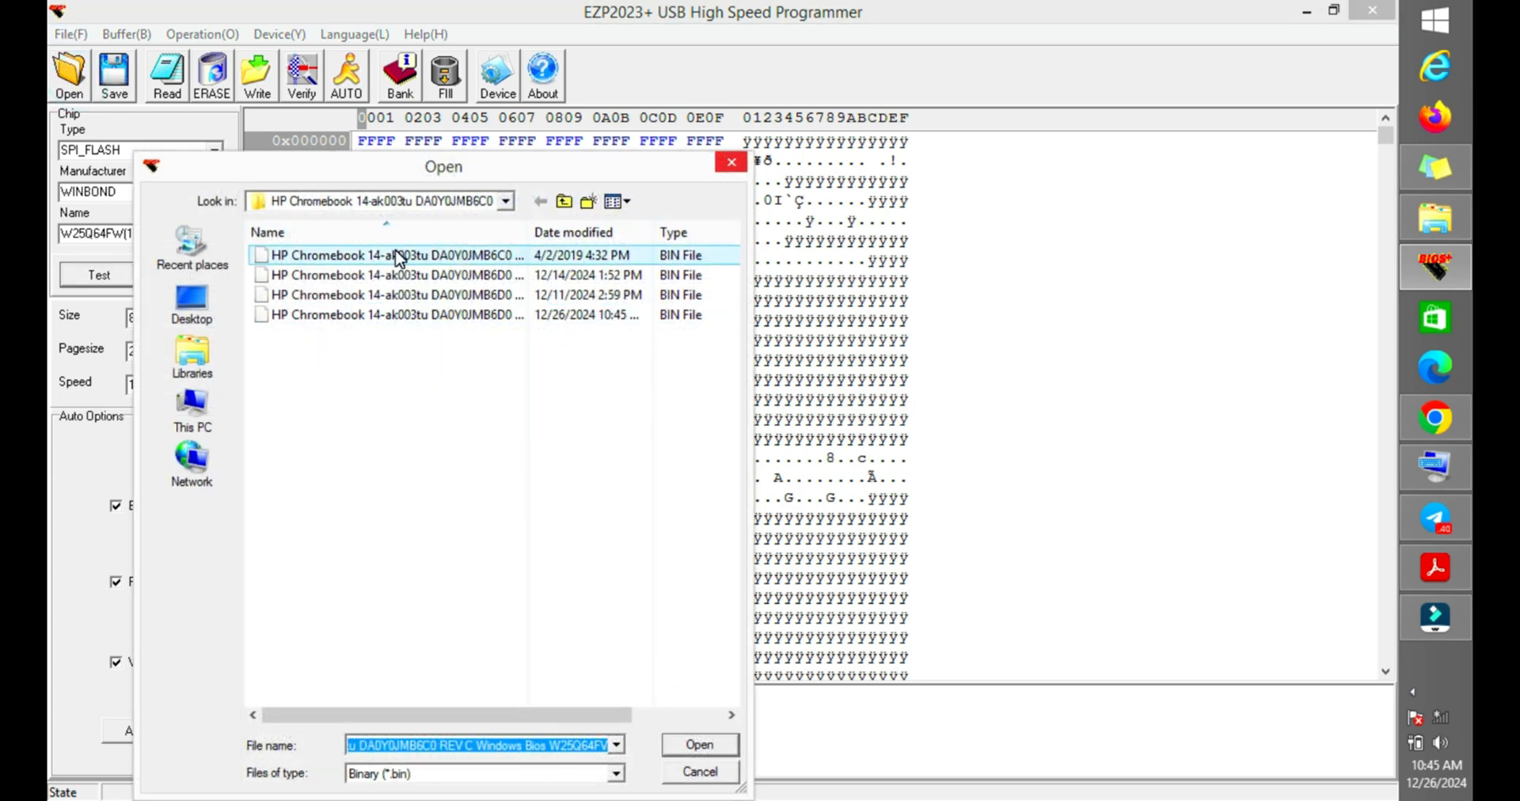
left_click(388, 254)
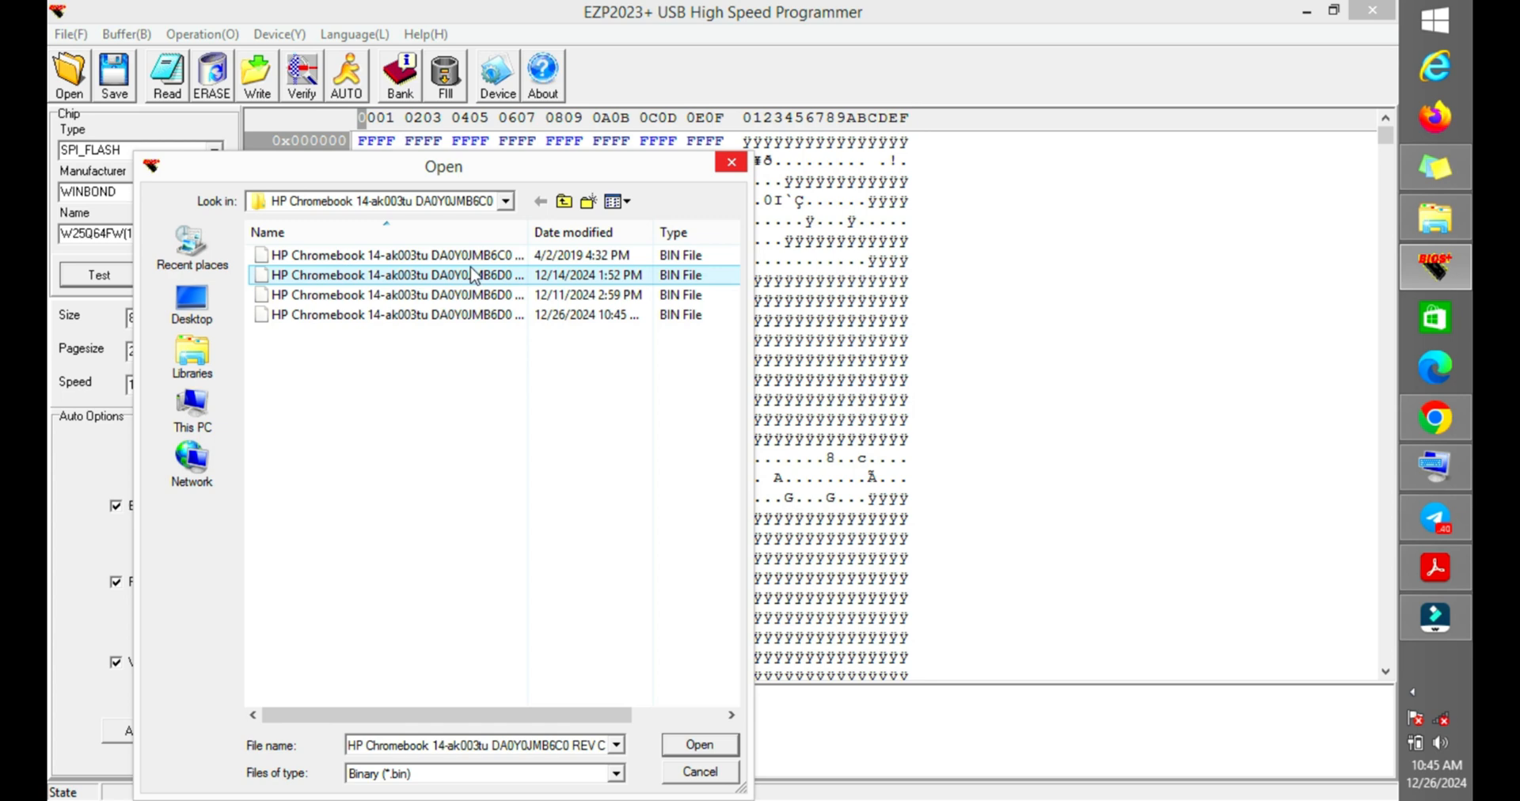
left_click(393, 255)
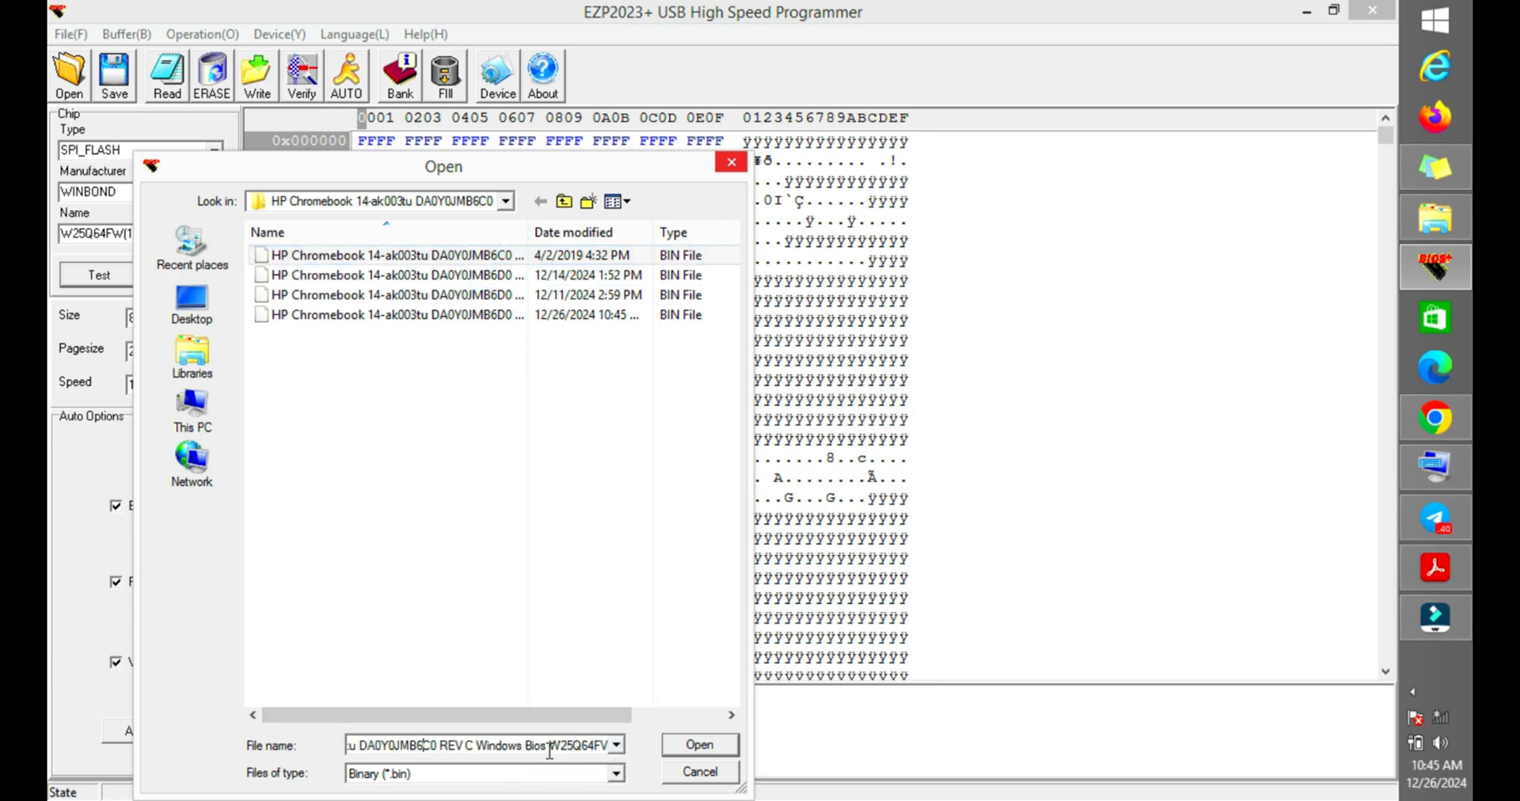
double_click(363, 745)
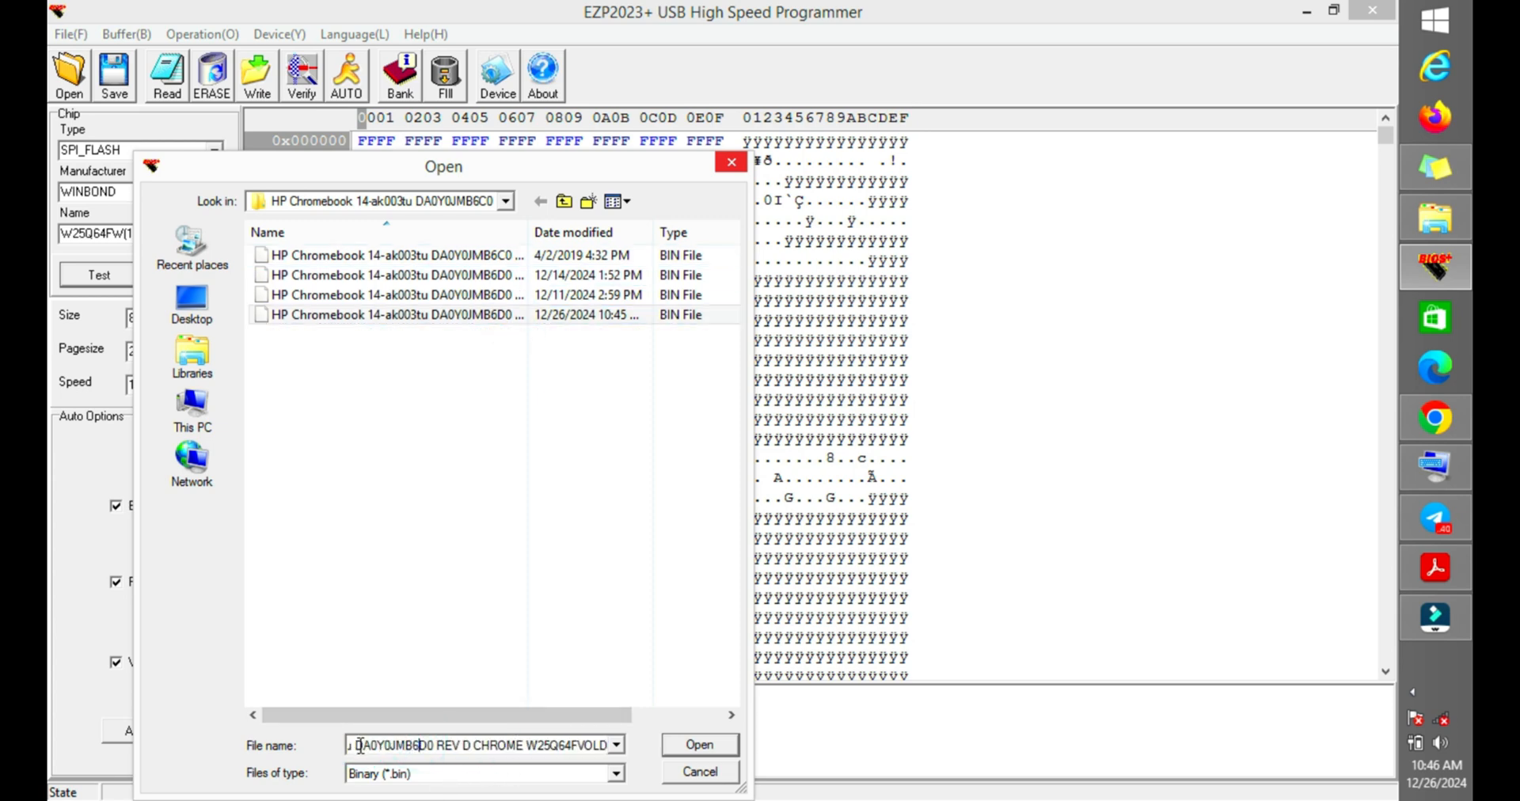
left_click(388, 254)
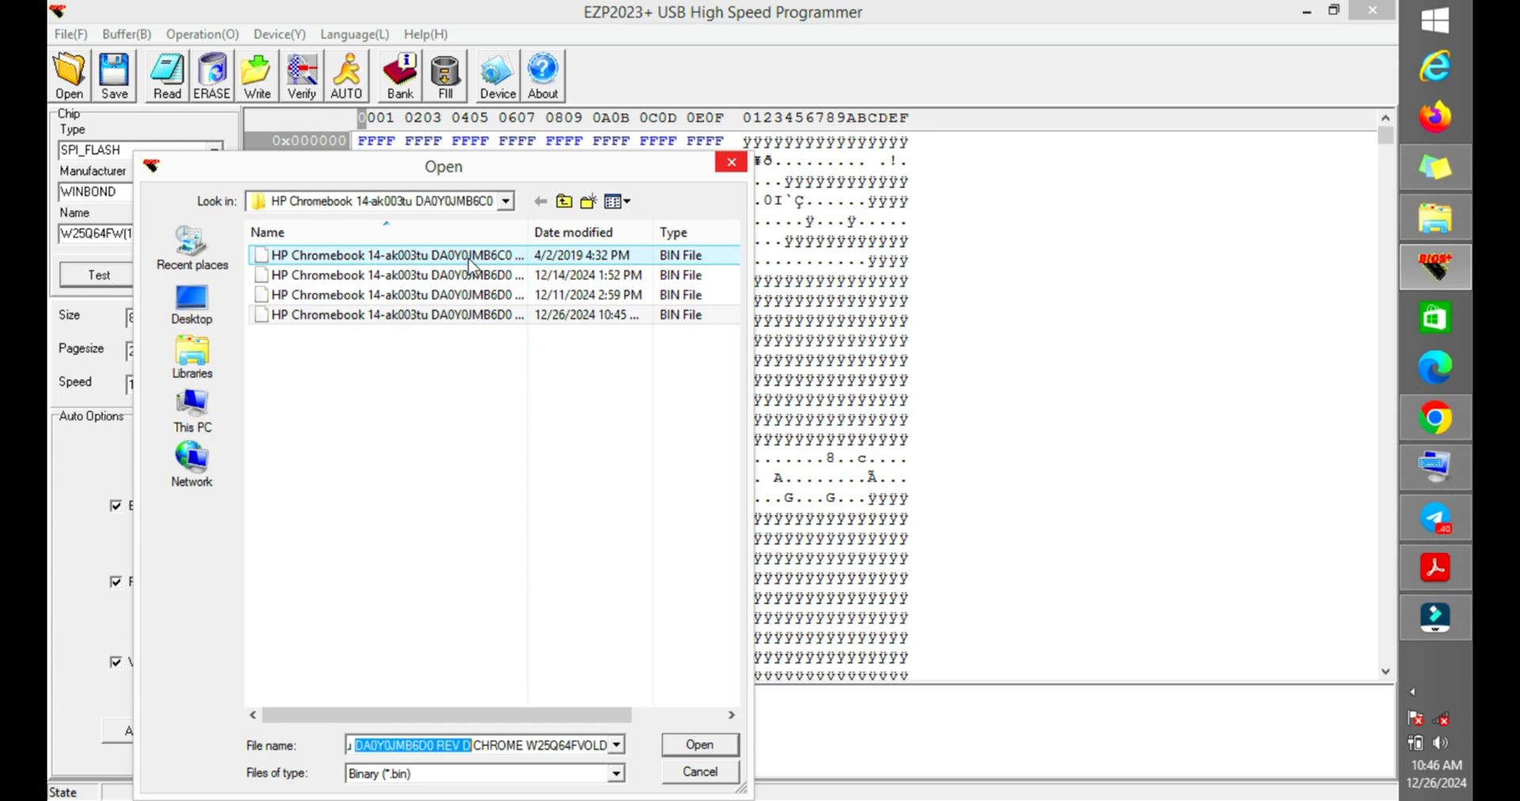
left_click(698, 745)
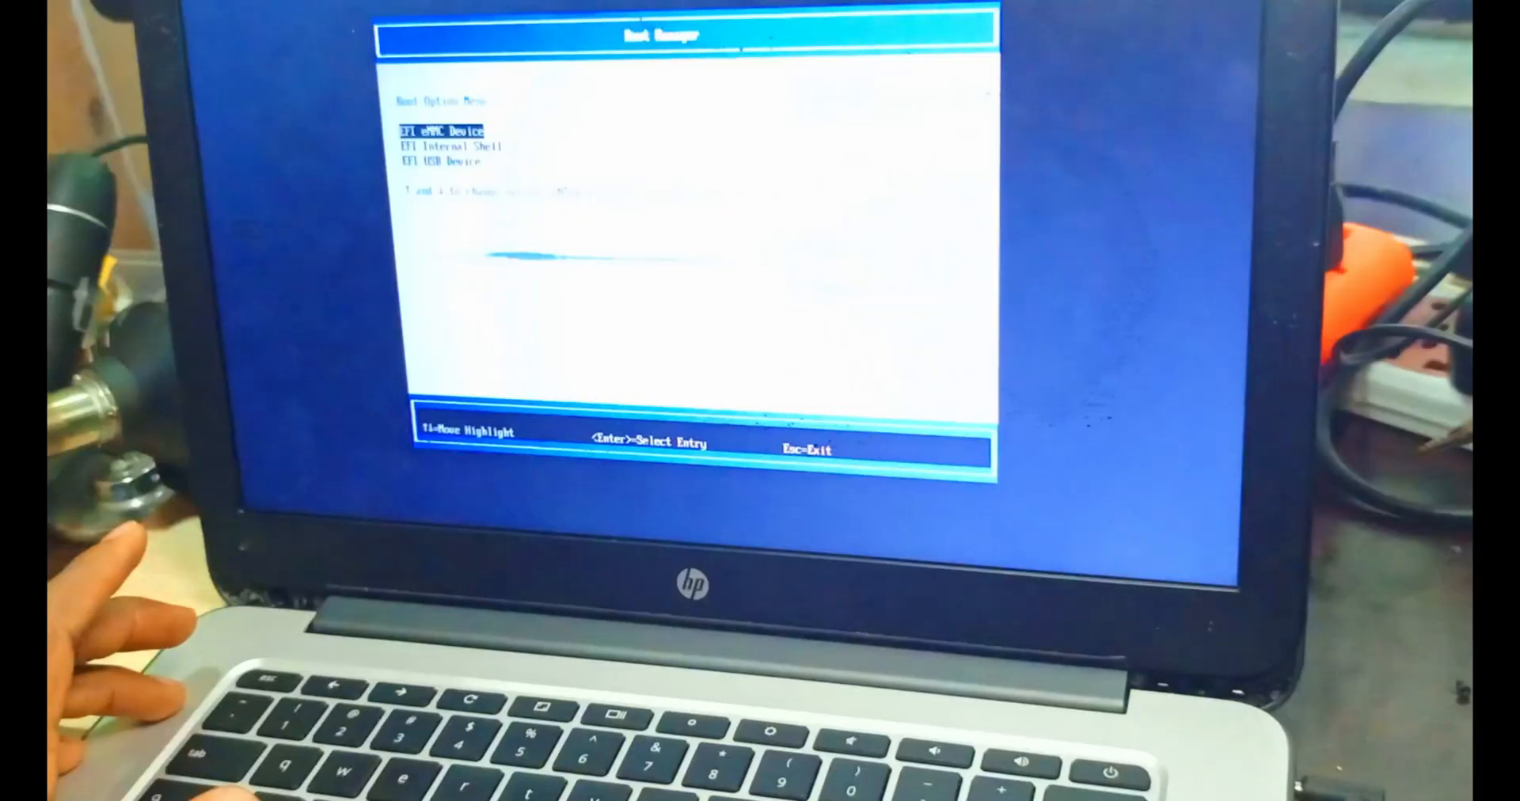
Boot from the EFI USB Device and launch the WIN 10 installer entry.
key("down")
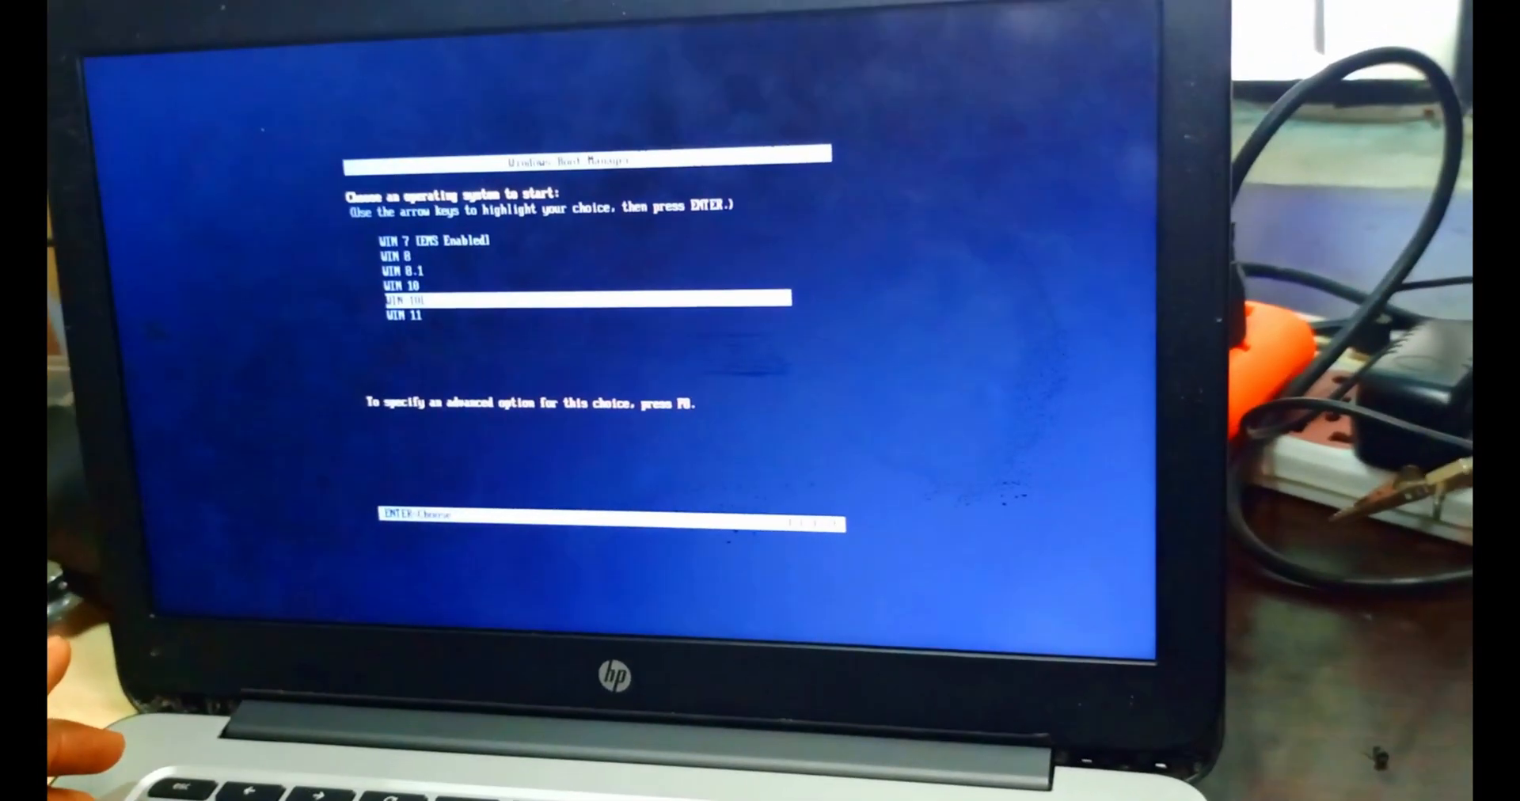
key("enter")
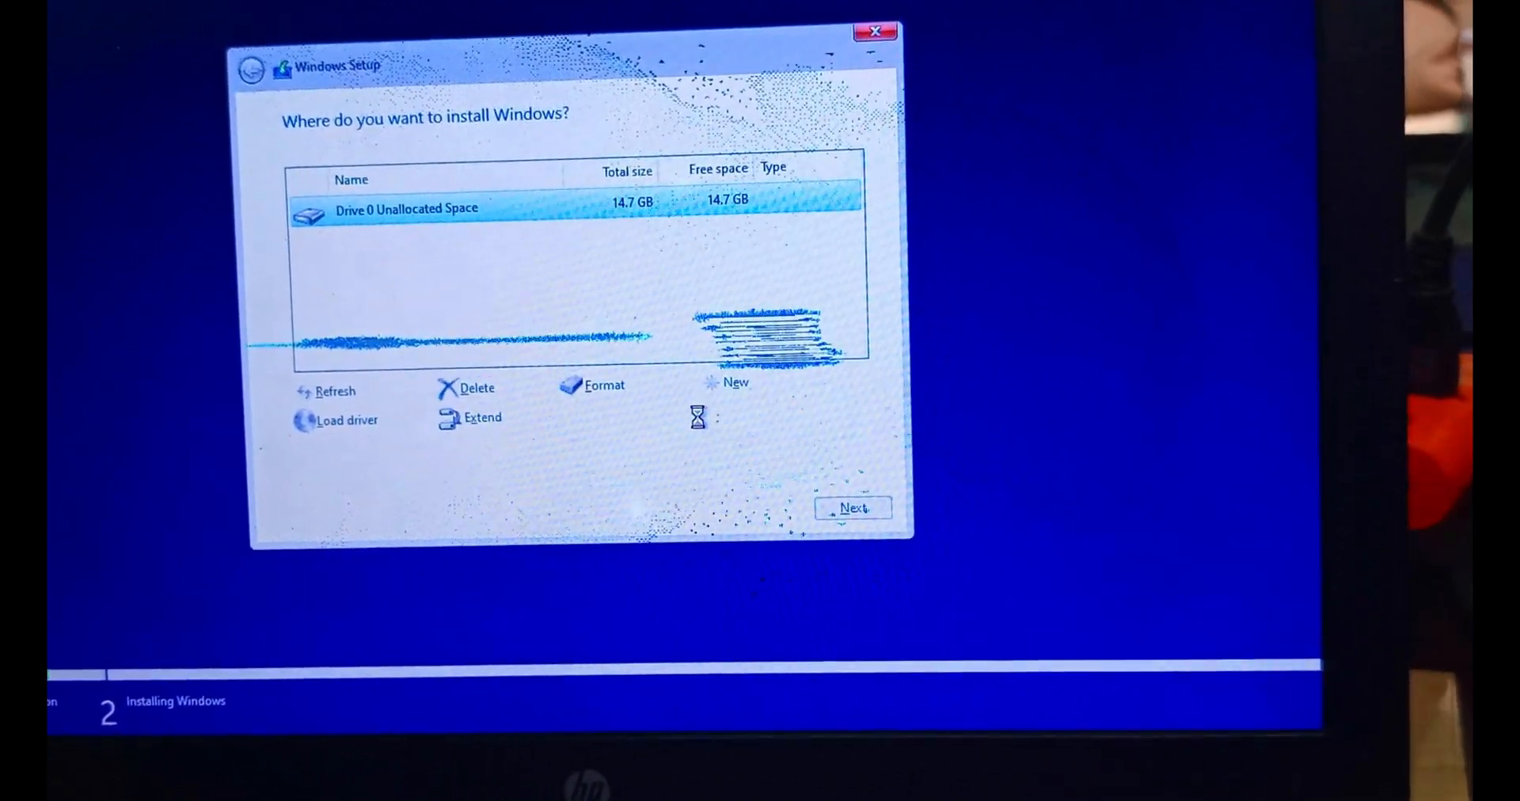
Create partitions from Drive 0's unallocated space and install Windows onto Partition 4.
left_click(735, 381)
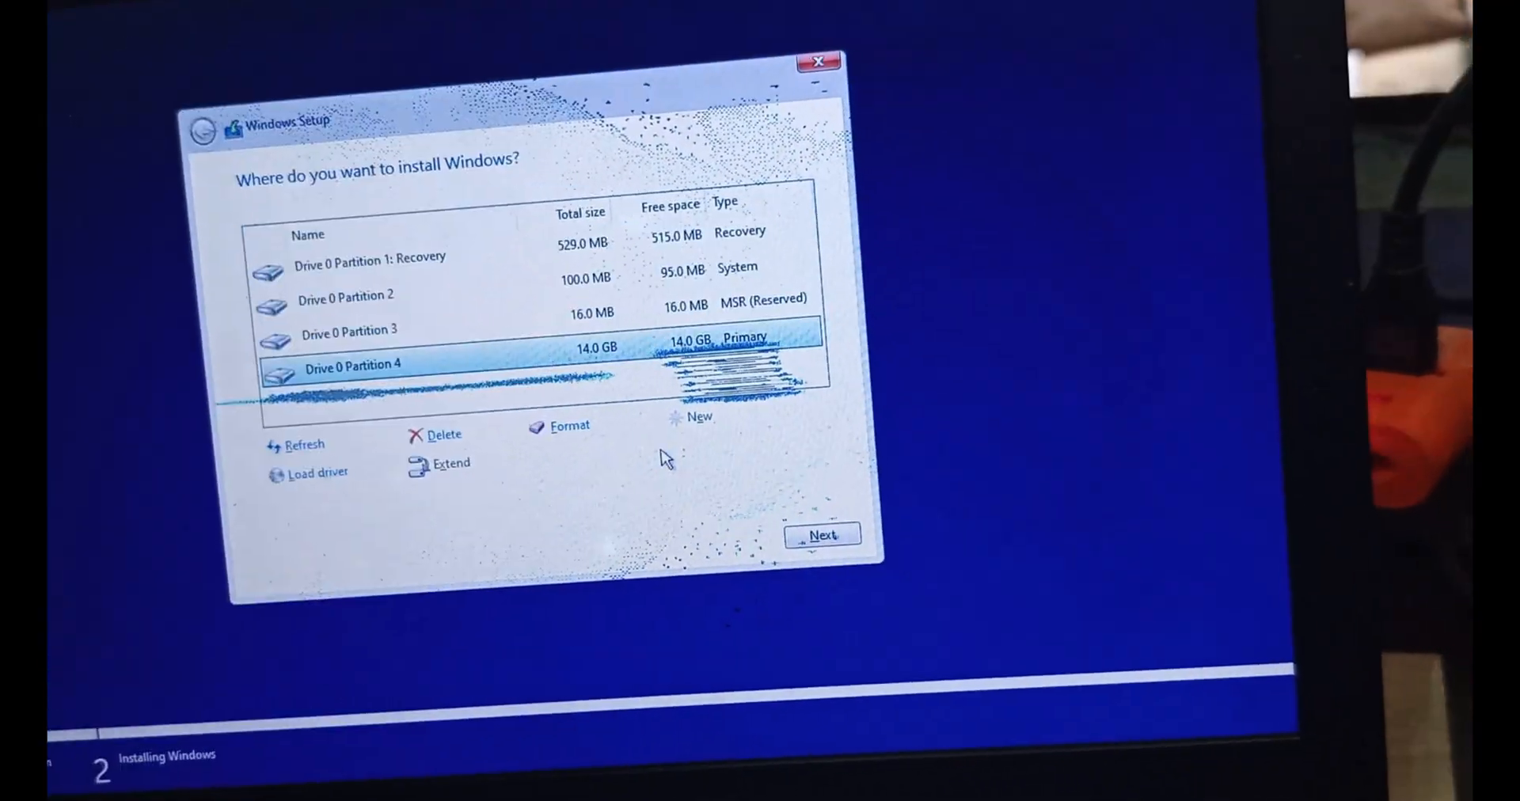
left_click(821, 534)
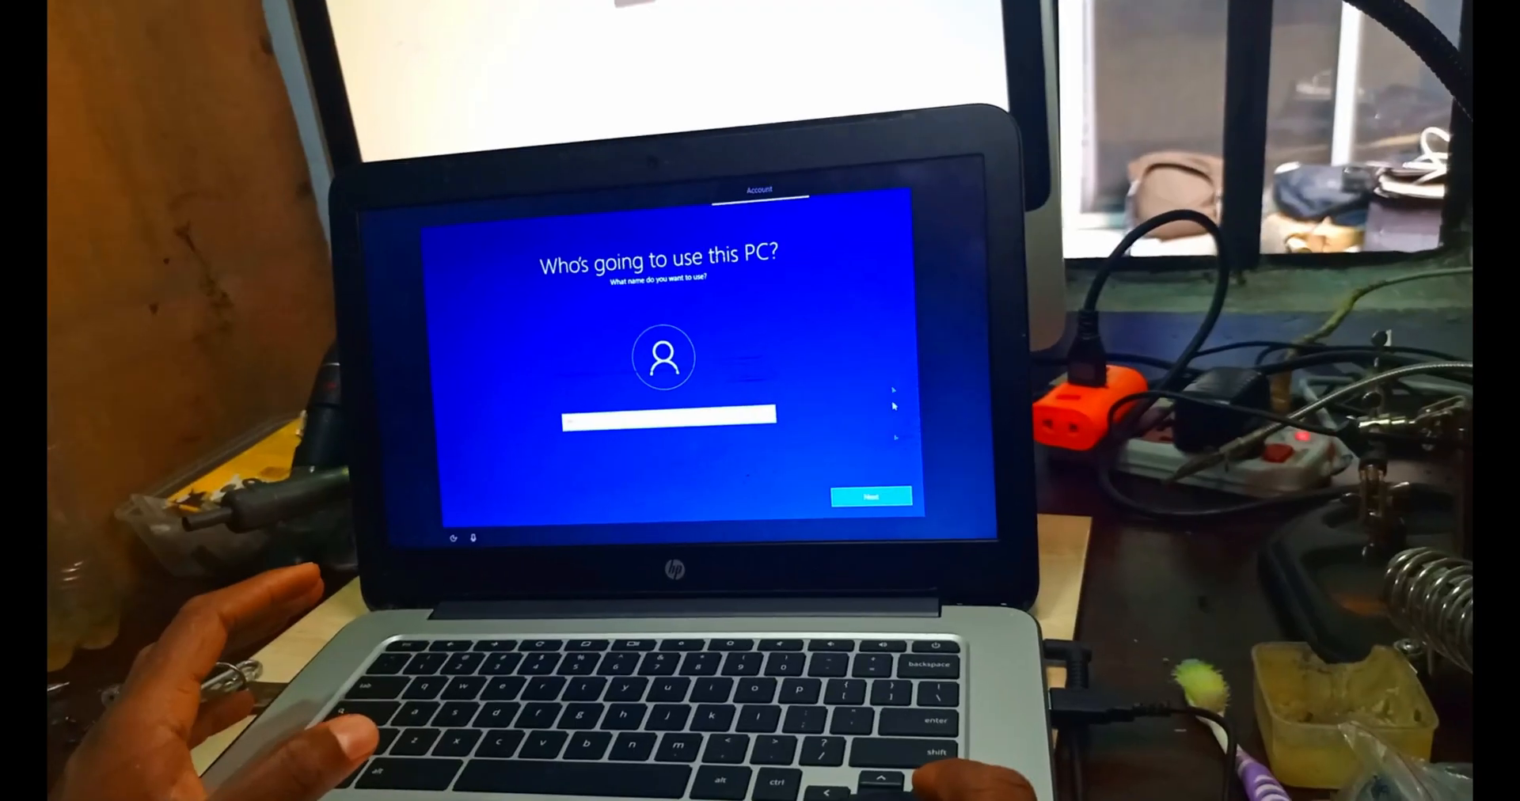
Move past the user name and password pages and answer the Cortana prompt.
left_click(871, 496)
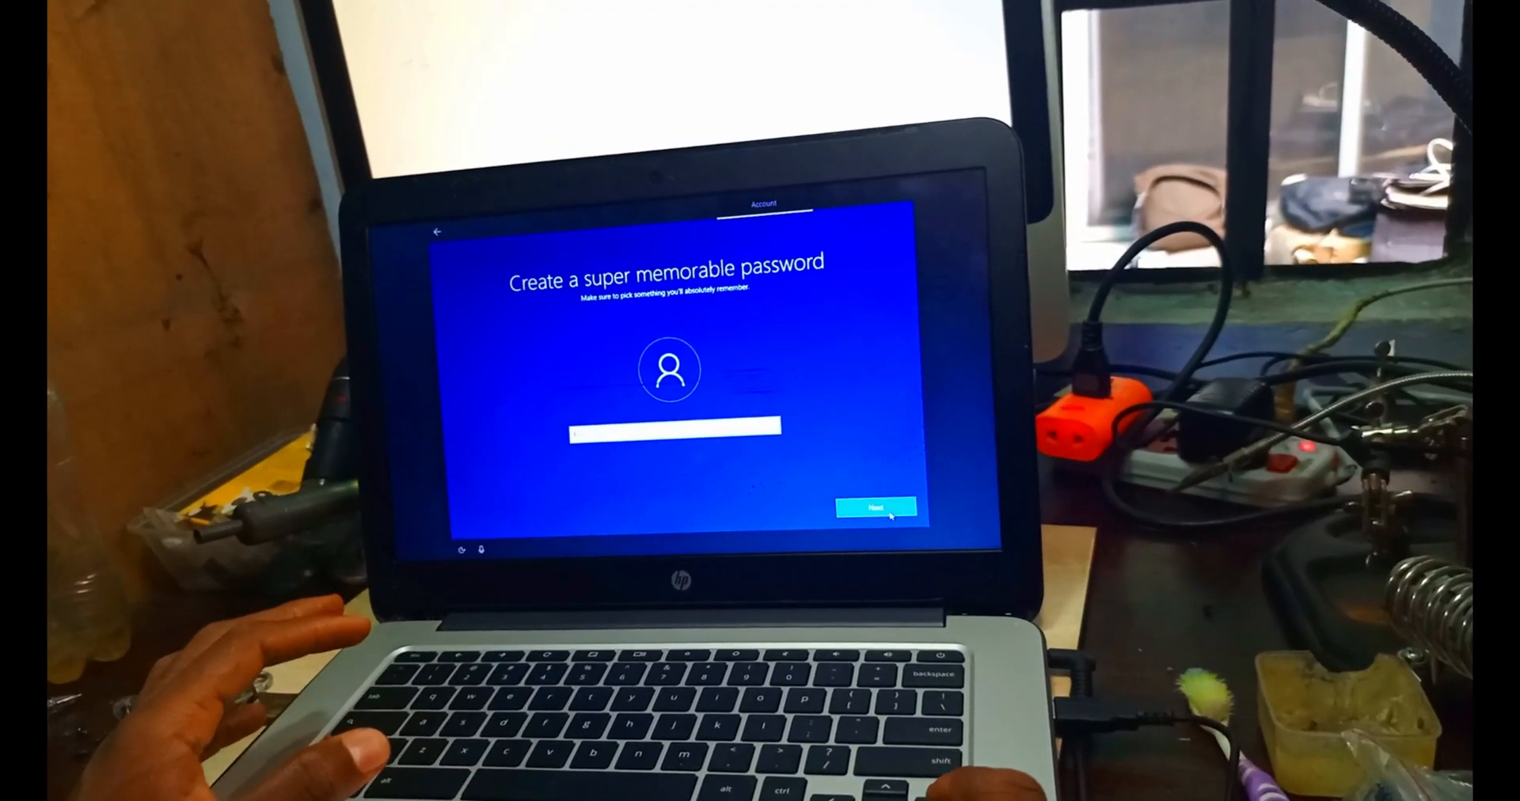
left_click(875, 509)
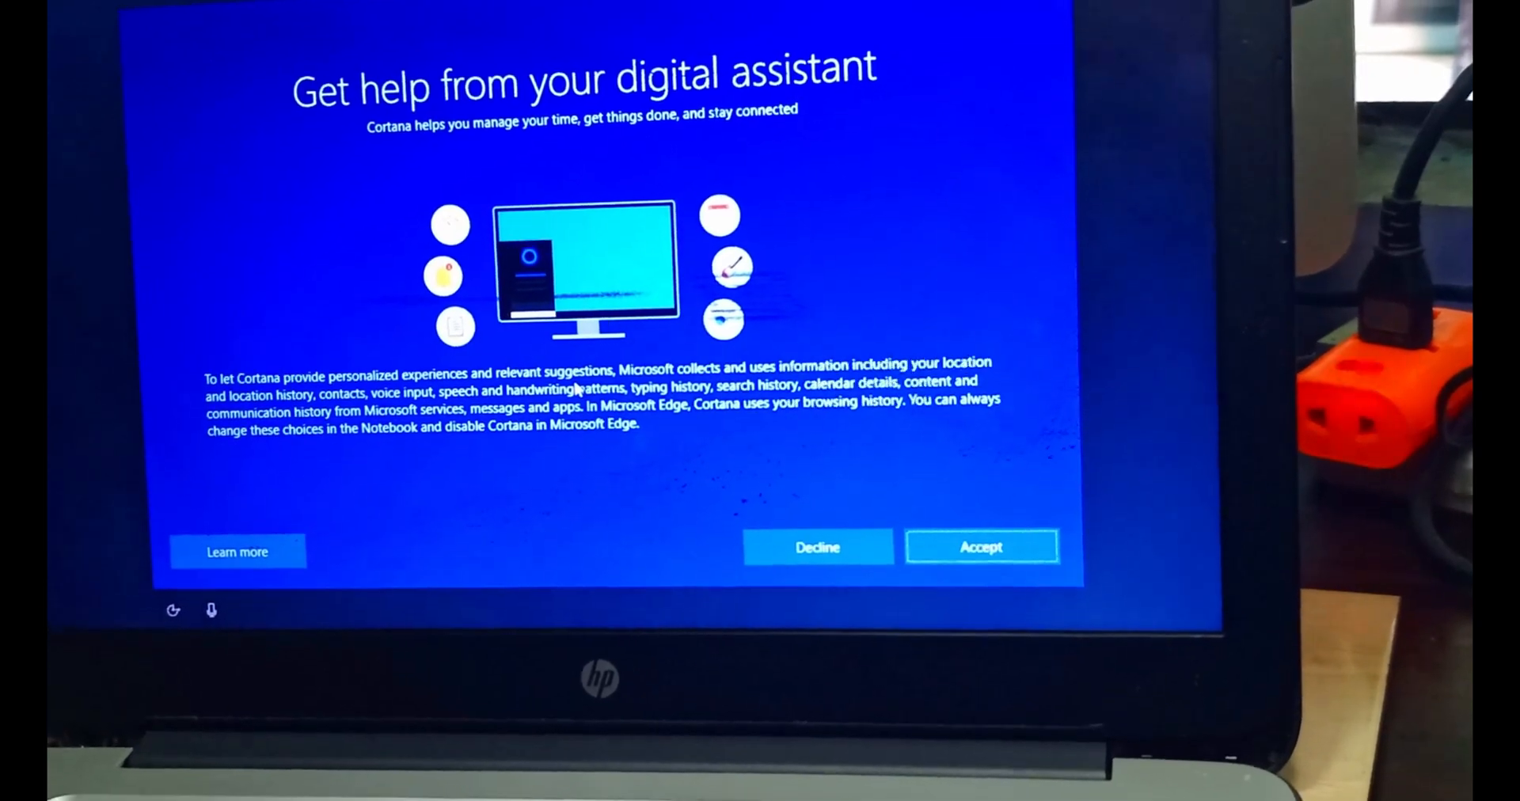
left_click(980, 547)
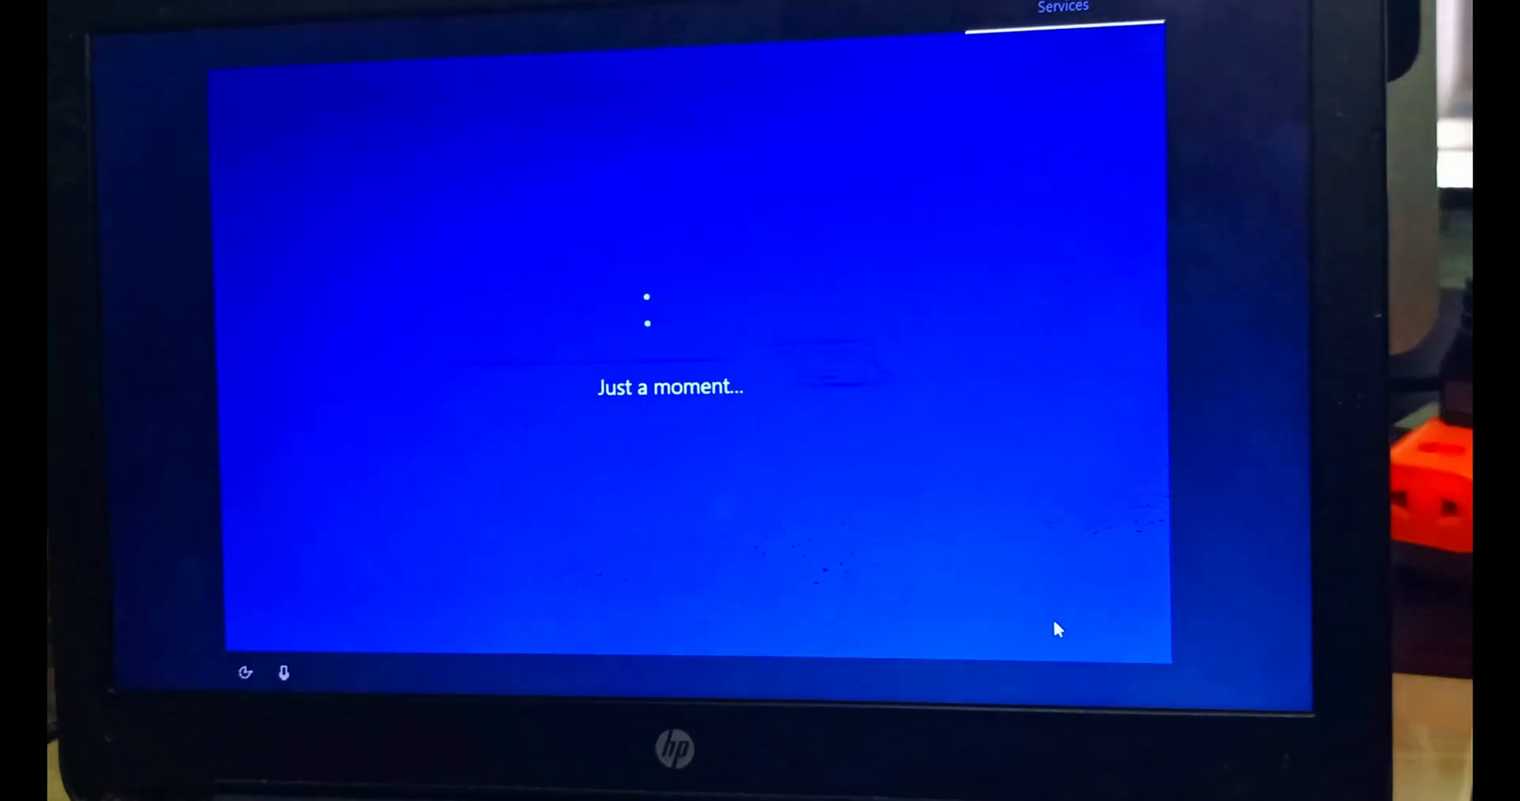